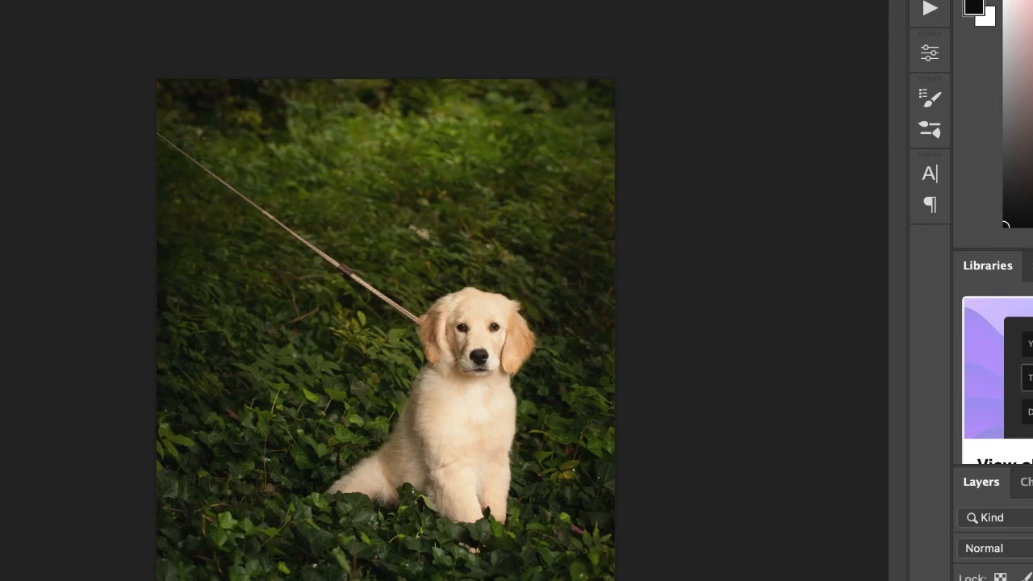
mouse_move(978, 520)
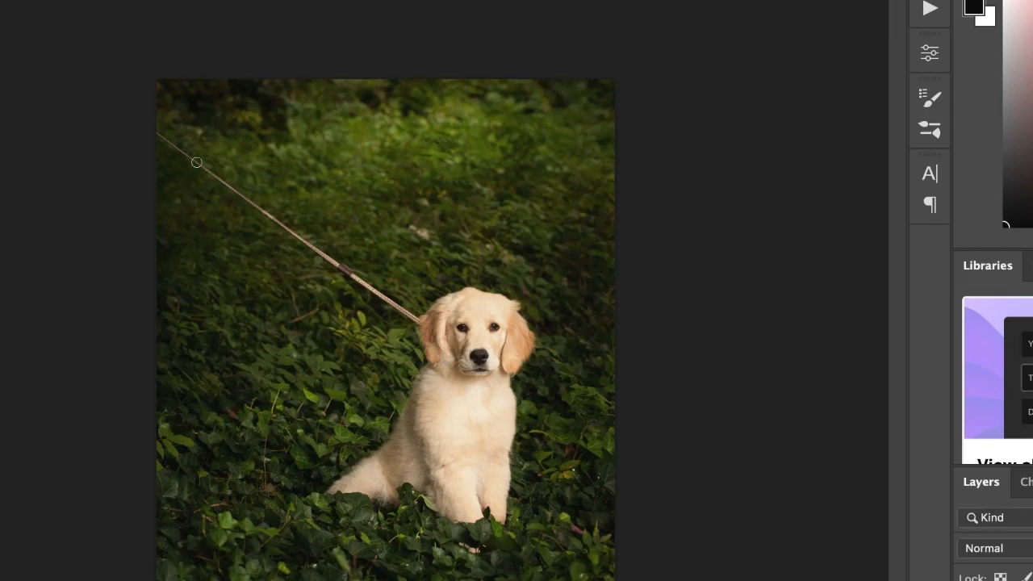
mouse_move(121, 149)
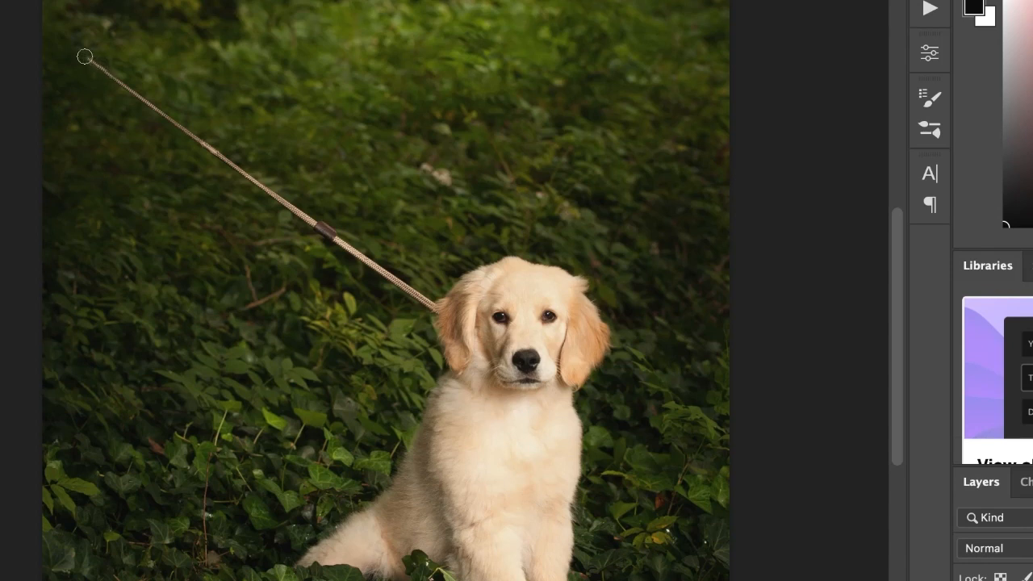
Step: Heal away the leash from the top-left corner down to the puppy's collar with the Spot Healing Brush
left_click_drag(83, 57, 202, 142)
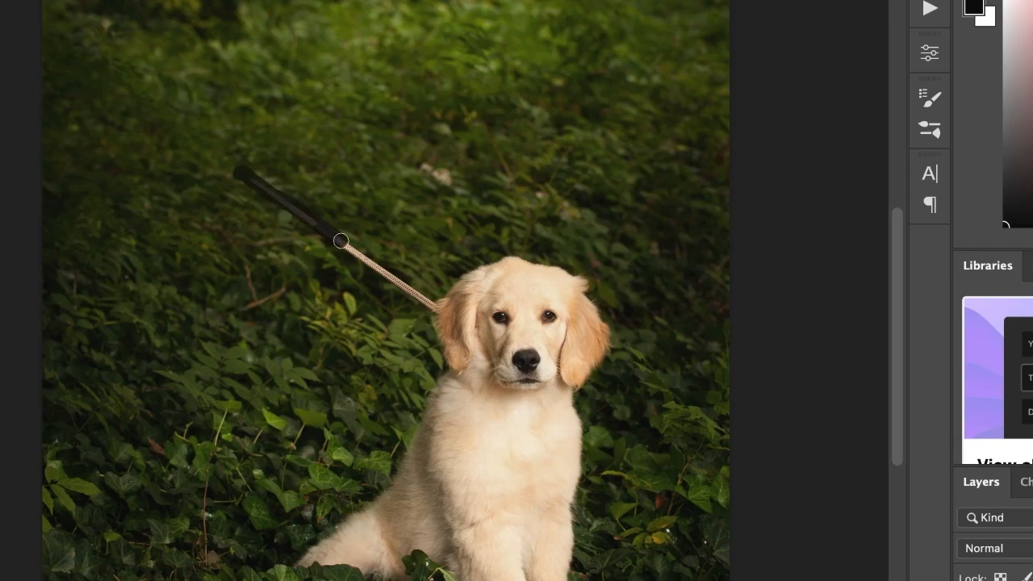
left_click(339, 239)
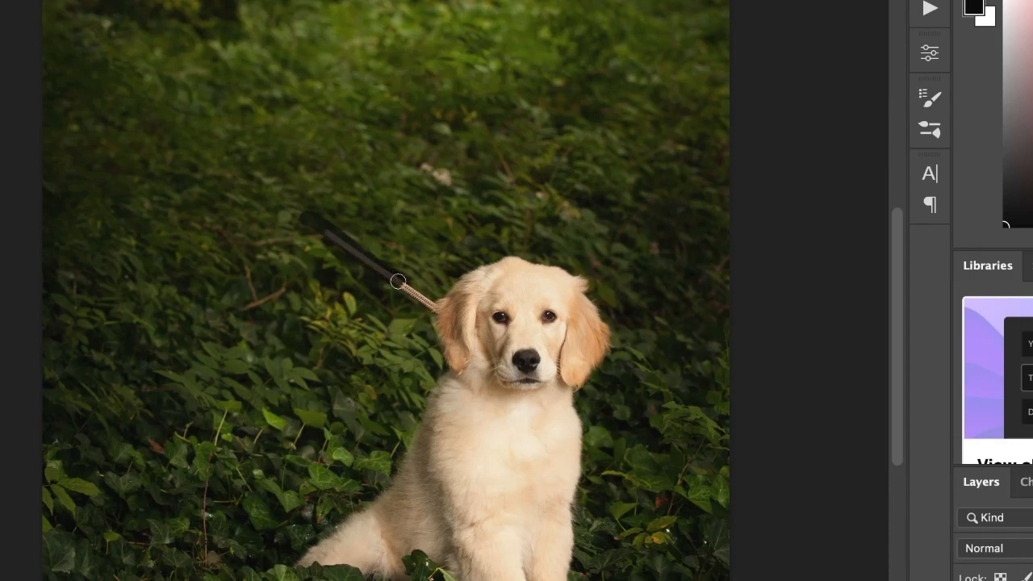
left_click_drag(395, 281, 369, 254)
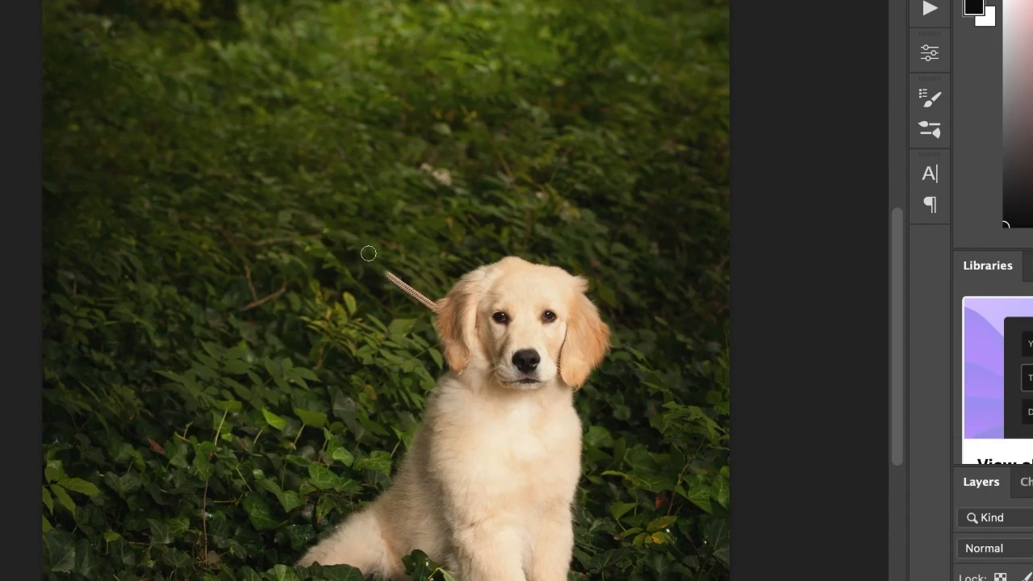
left_click_drag(369, 255, 429, 308)
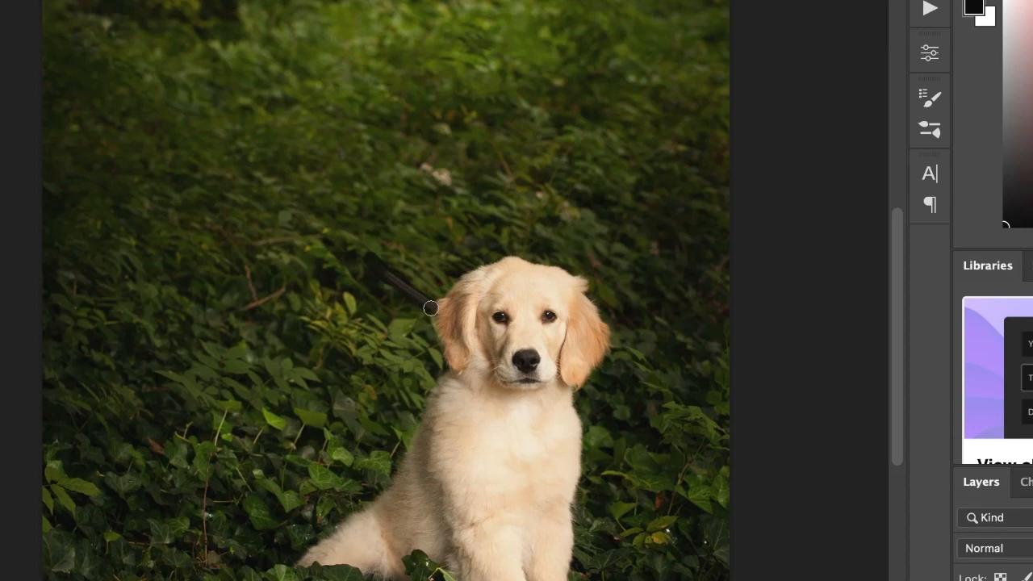